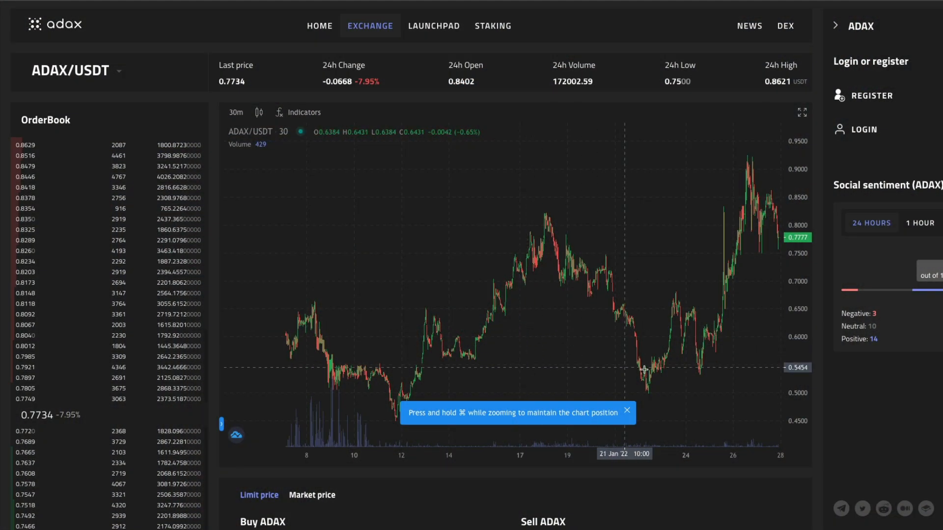
mouse_move(529, 320)
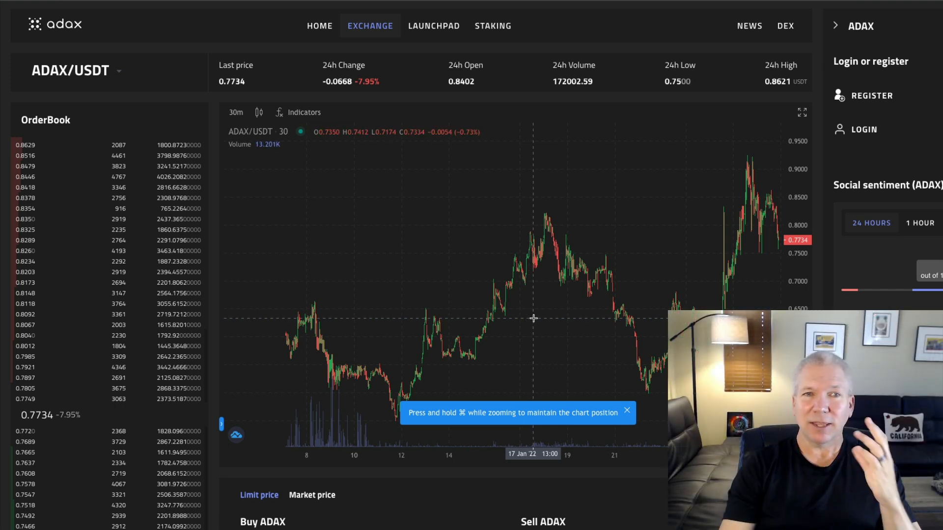
mouse_move(591, 331)
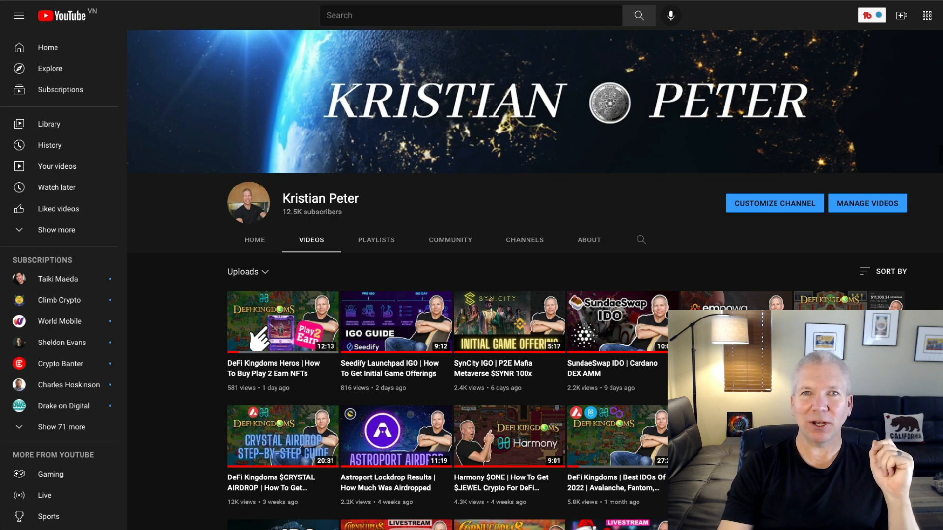
- Scroll past the open orders and open the Liquidity page, showing no LP assets
scroll(down, 3)
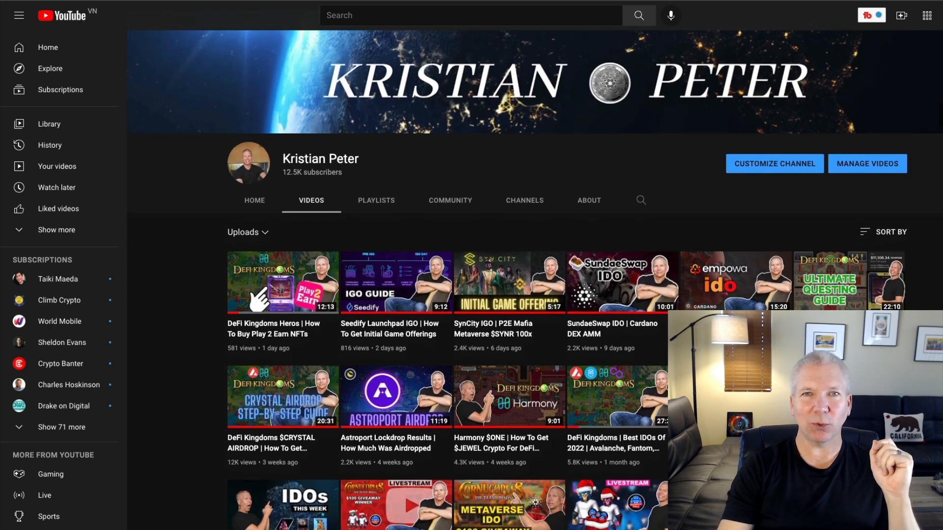
scroll(down, 3)
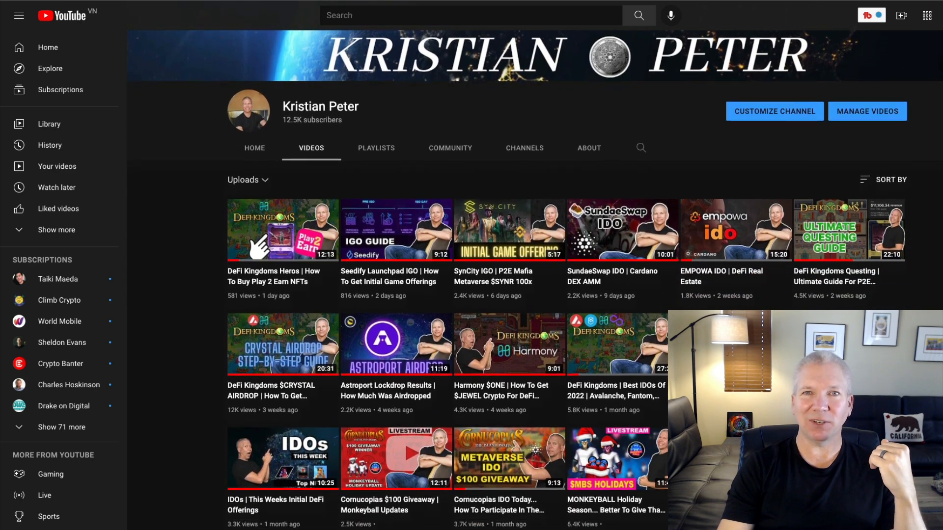
scroll(down, 3)
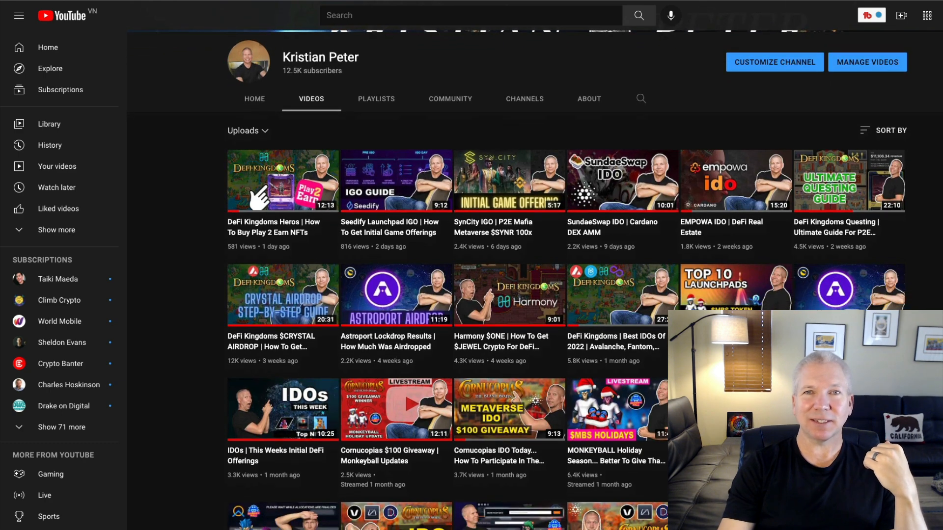
scroll(down, 3)
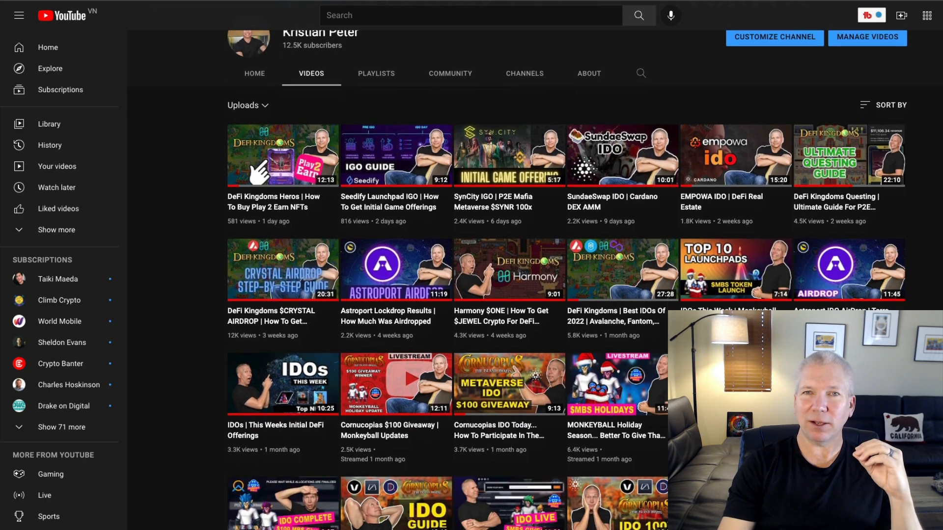
scroll(down, 3)
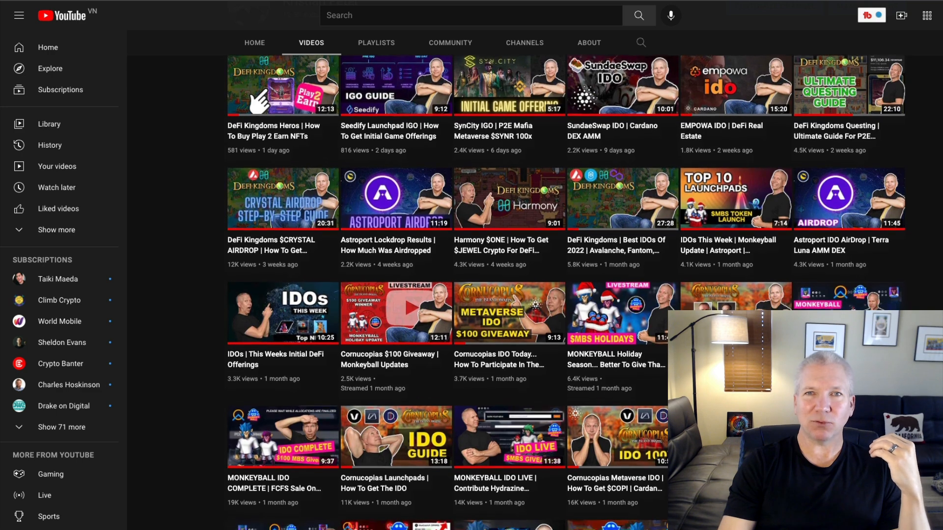
scroll(down, 3)
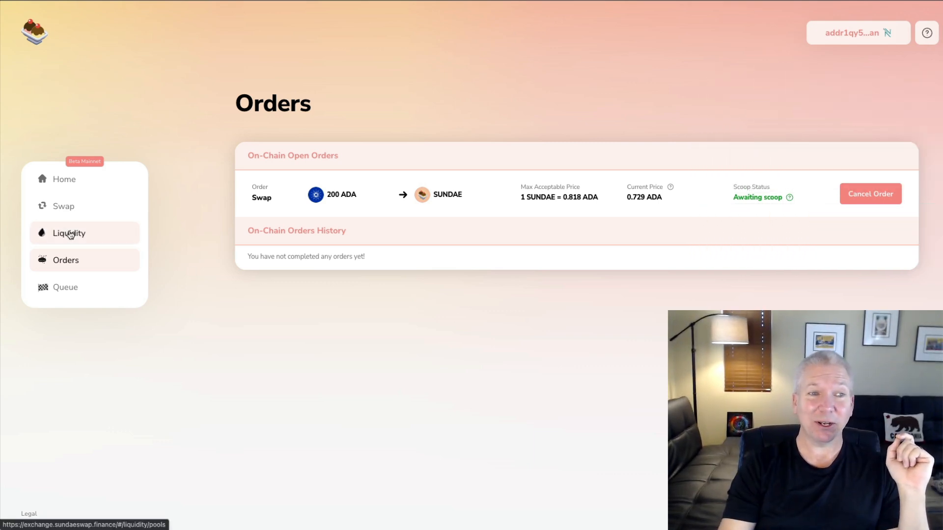
click(69, 234)
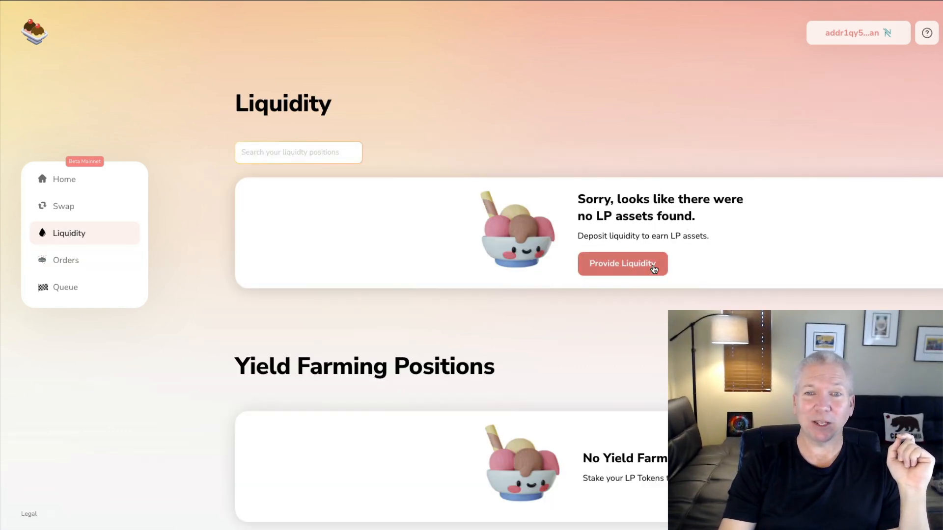